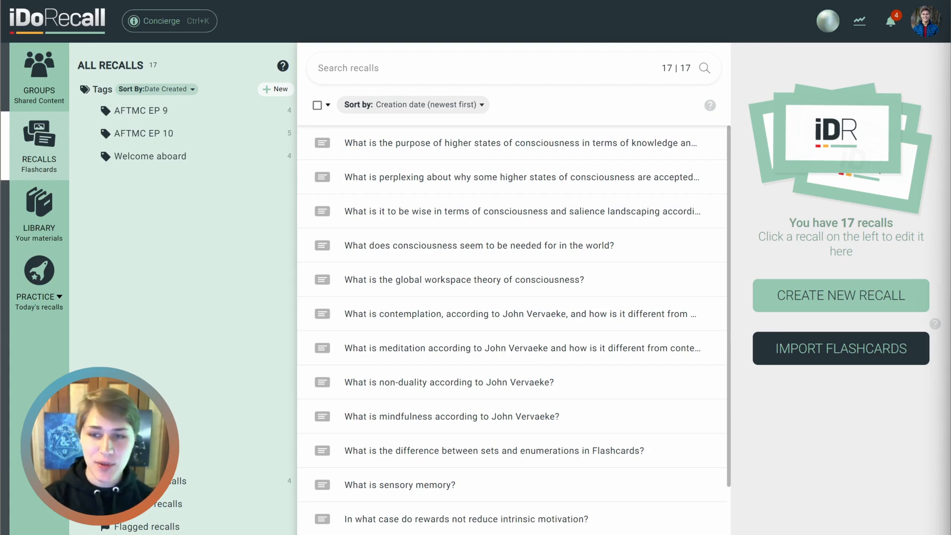
{"action": "mouse_move", "coordinate": [822, 211]}
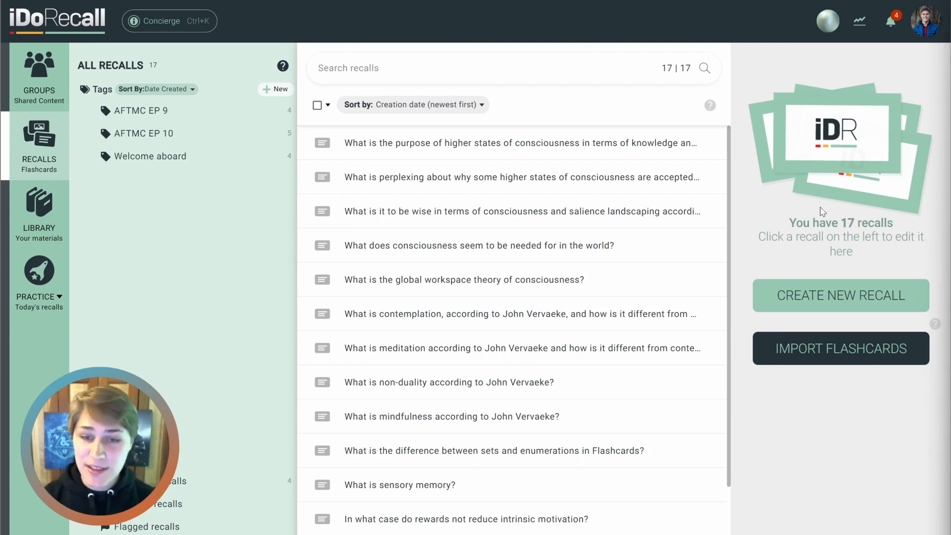
- Create a recall asking 'What are the parts of the brain?' and switch it to redaction mode
{"action": "left_click", "coordinate": [840, 295]}
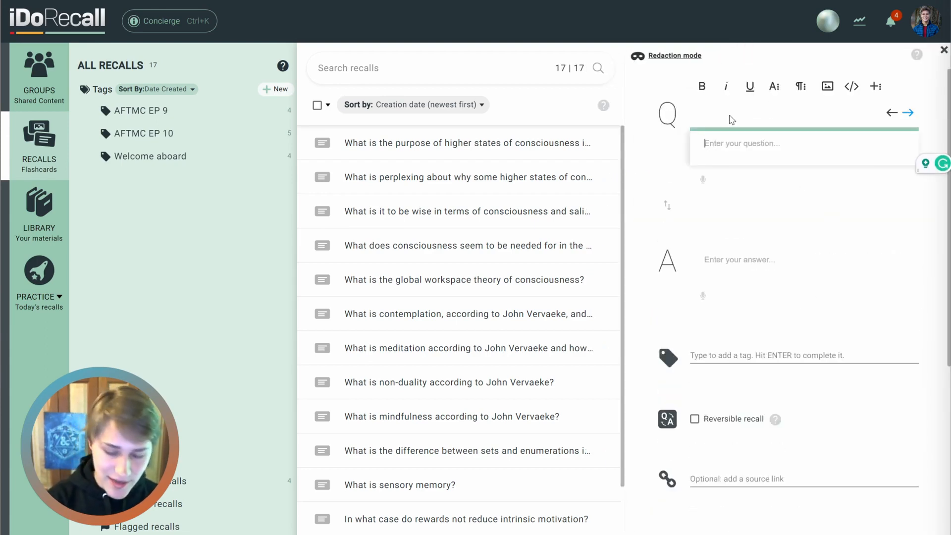
{"action": "type", "text": "What are the"}
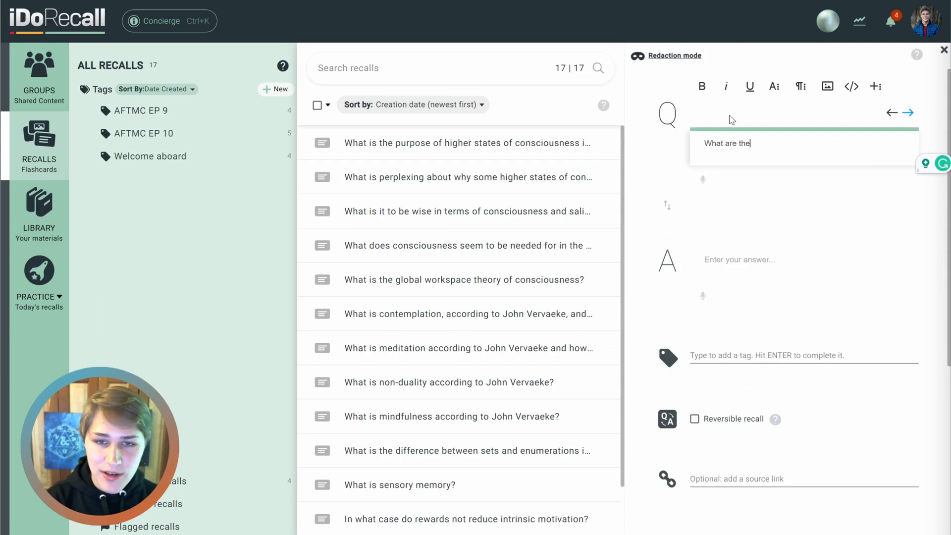
{"action": "type", "text": "parts of the brain?"}
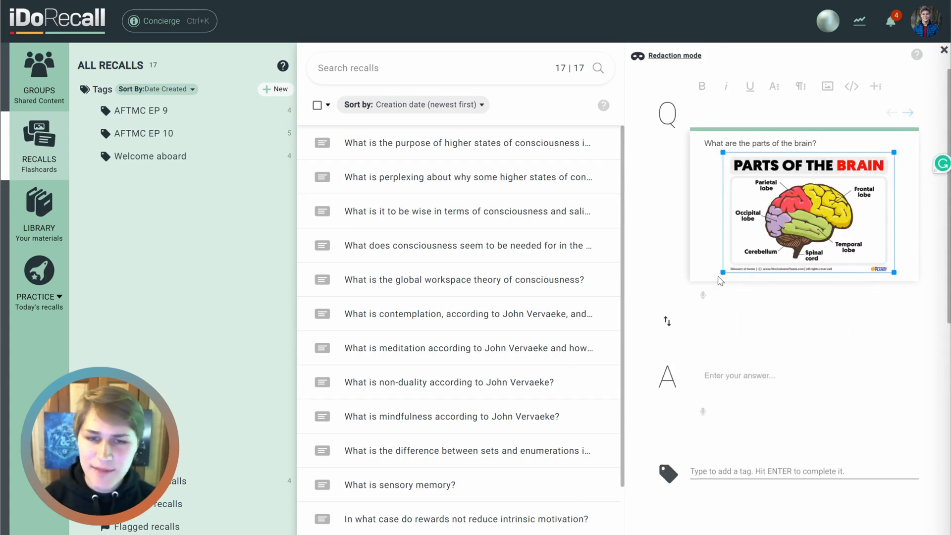
{"action": "left_click", "coordinate": [807, 218]}
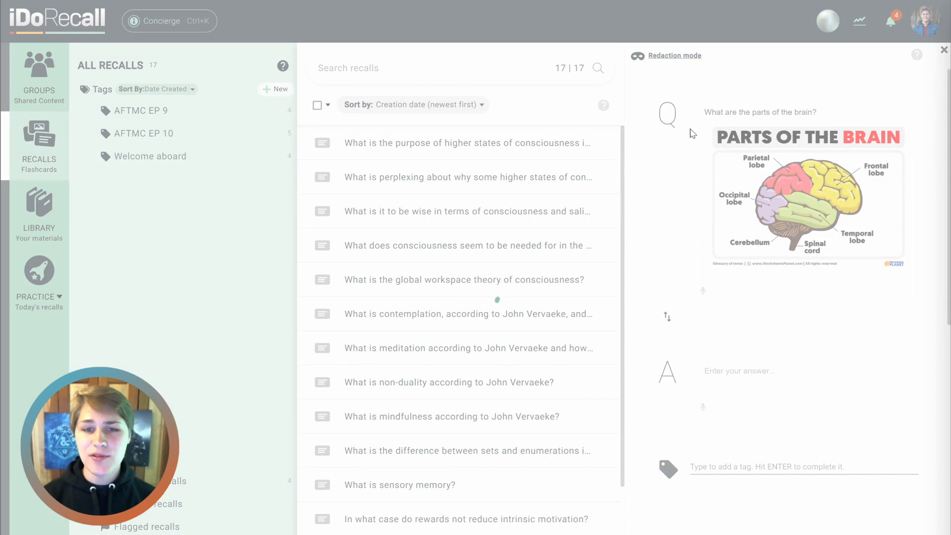
- Enable progressive redaction on the brain-diagram recall
{"action": "left_click", "coordinate": [674, 55]}
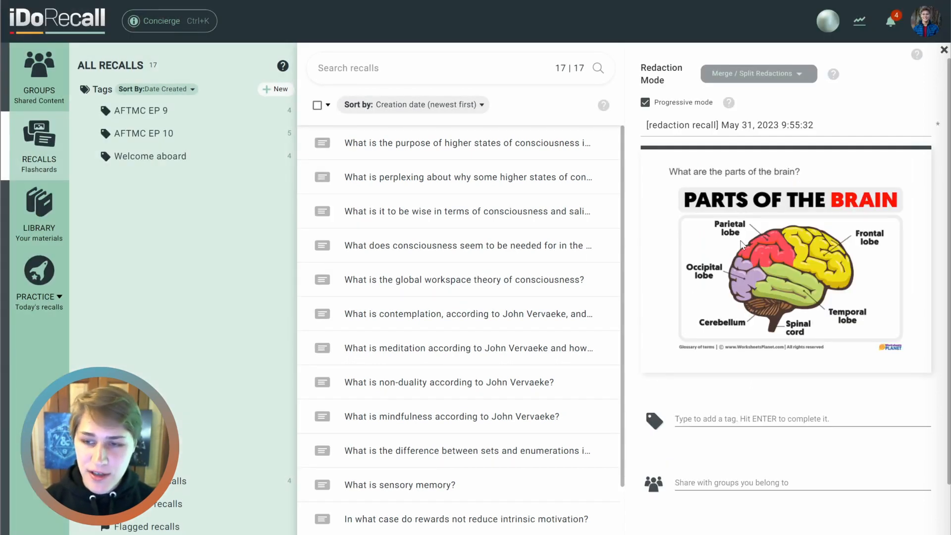
{"action": "mouse_move", "coordinate": [713, 214]}
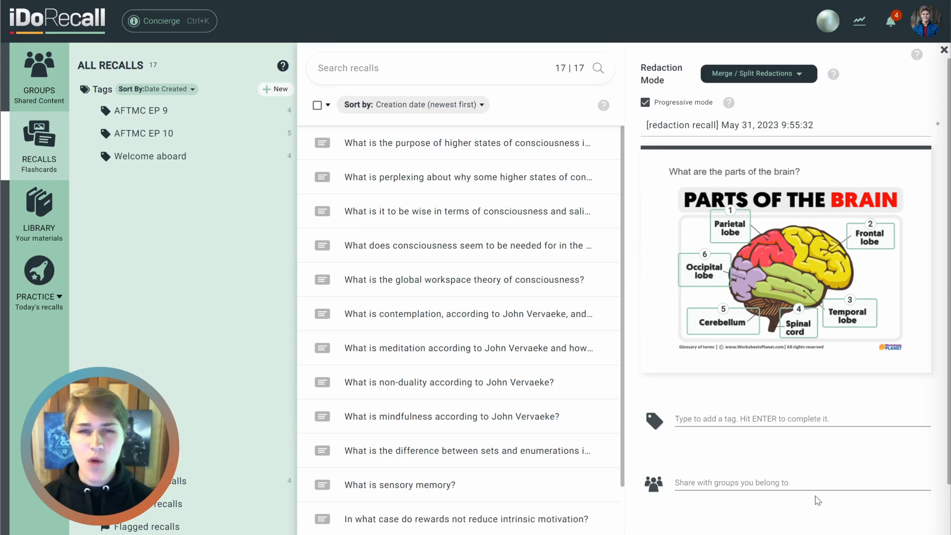
{"action": "mouse_move", "coordinate": [841, 464]}
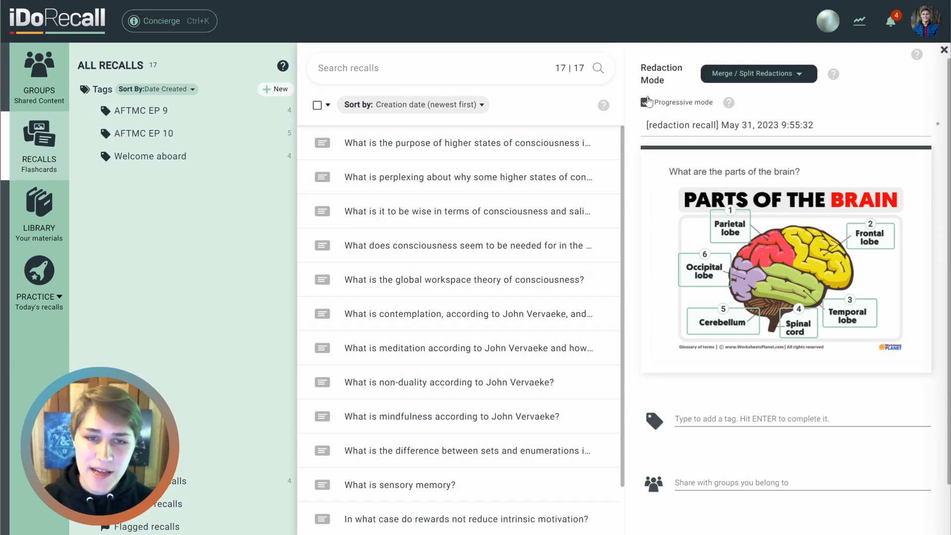
{"action": "left_click", "coordinate": [645, 102]}
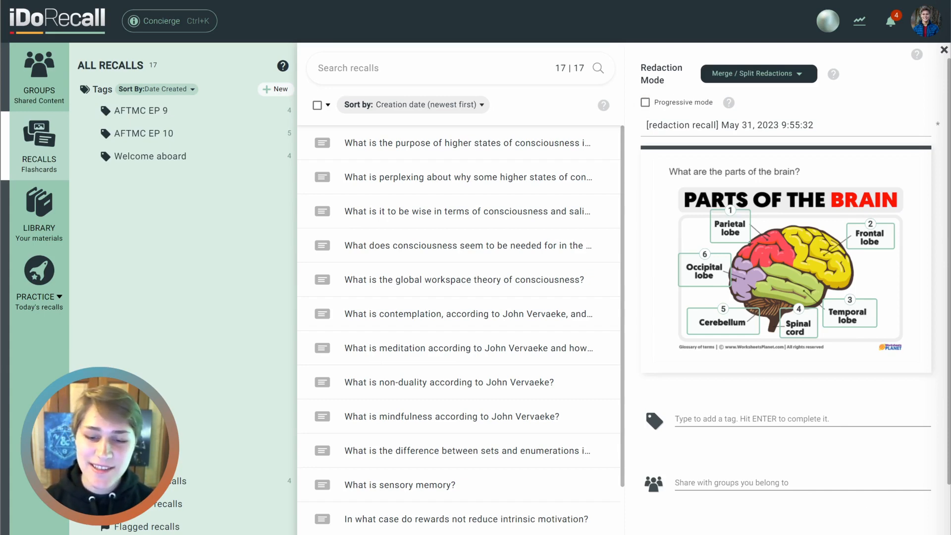
{"action": "mouse_move", "coordinate": [871, 326]}
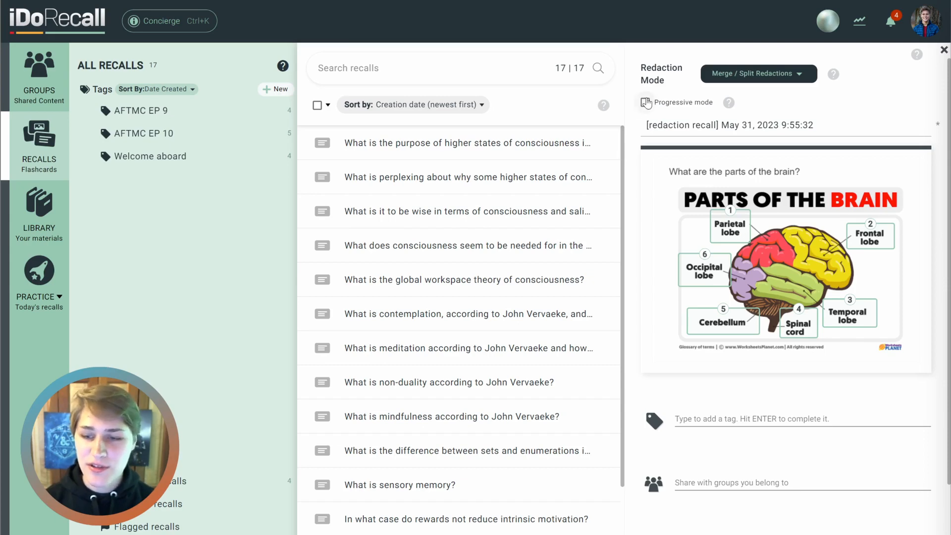
{"action": "left_click", "coordinate": [644, 103]}
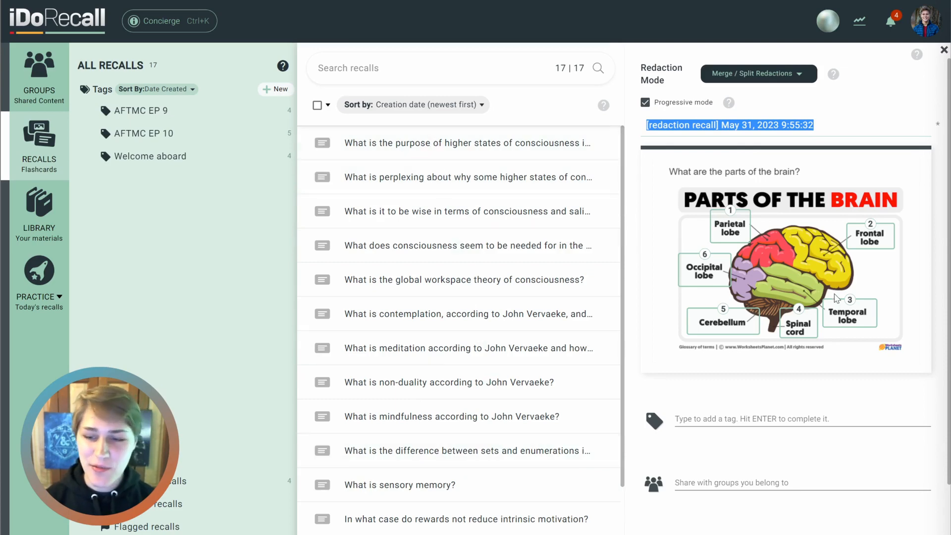
{"action": "mouse_move", "coordinate": [876, 277]}
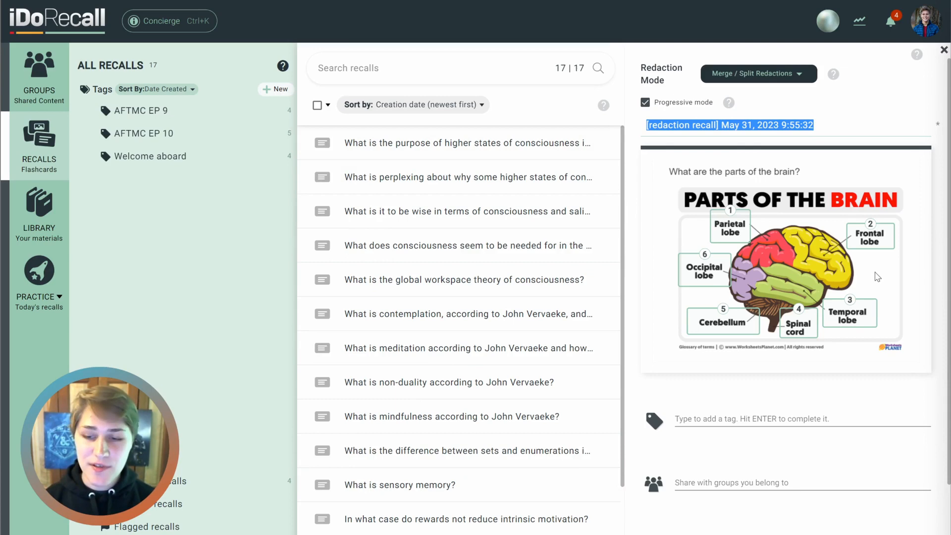
{"action": "mouse_move", "coordinate": [873, 283]}
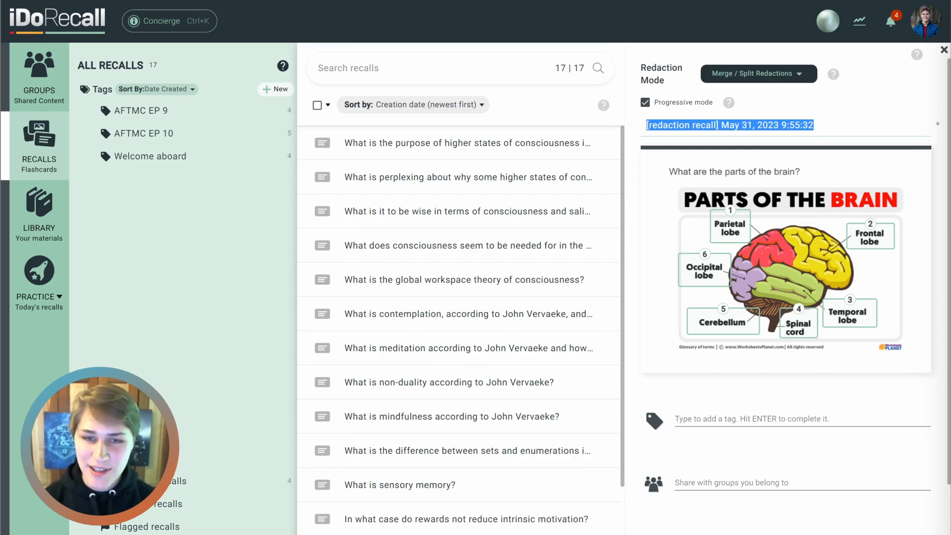
- Save the brain recall, practice it in Training Mode, then exit to the 18-recall library
{"action": "left_click", "coordinate": [943, 49]}
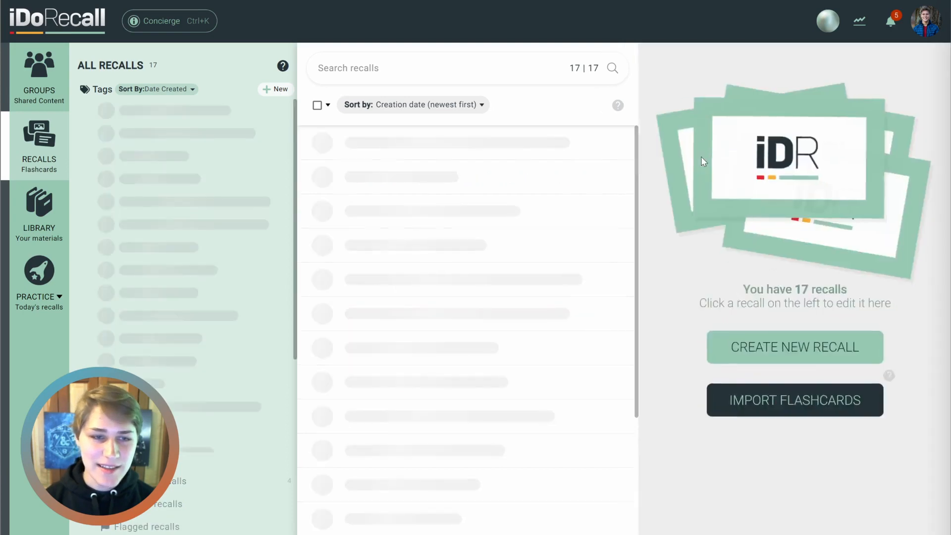
{"action": "left_click", "coordinate": [38, 279]}
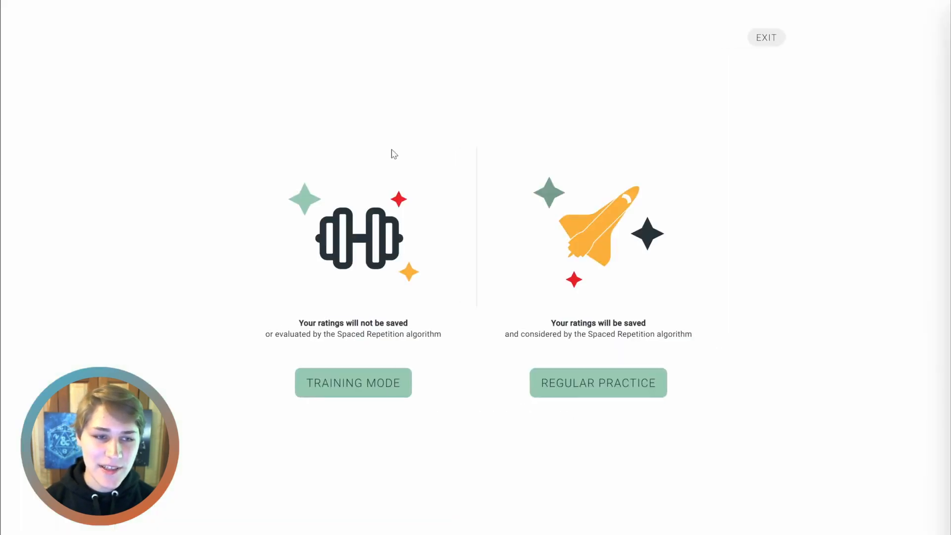
{"action": "left_click", "coordinate": [354, 382]}
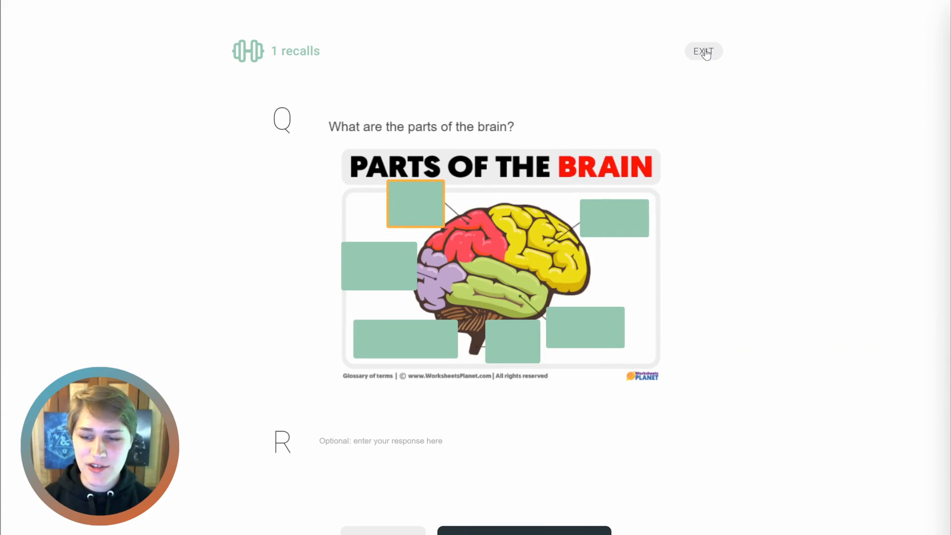
{"action": "left_click", "coordinate": [703, 51]}
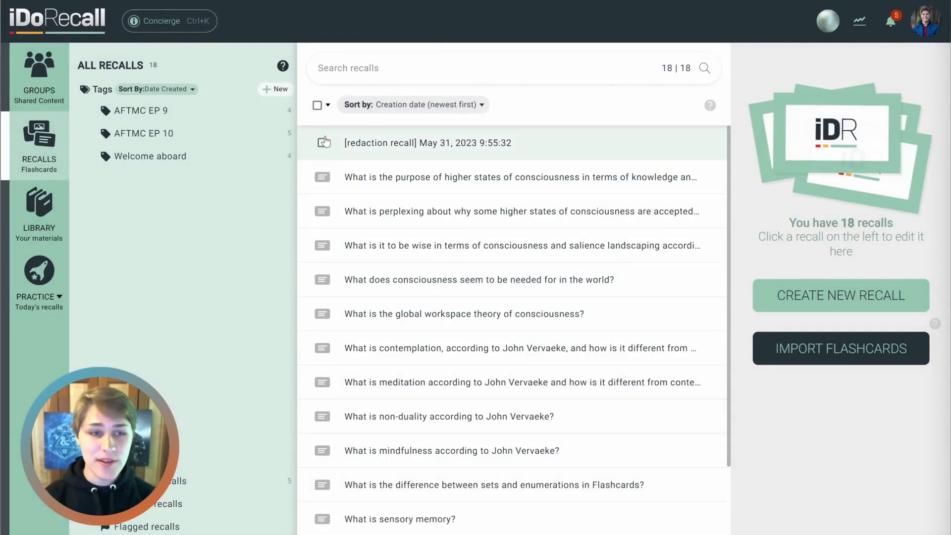
- Reopen the saved brain redaction recall from the library for editing
{"action": "left_click", "coordinate": [322, 143]}
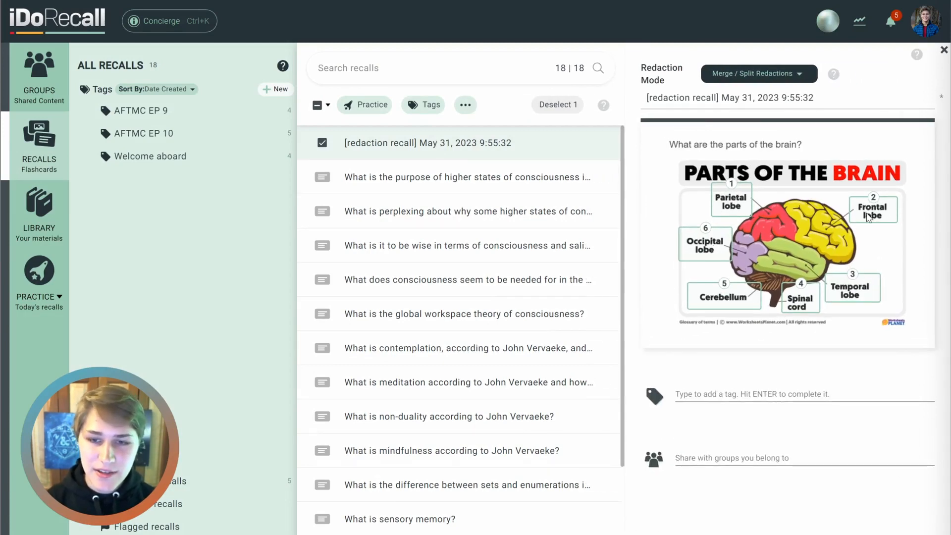
{"action": "mouse_move", "coordinate": [854, 199]}
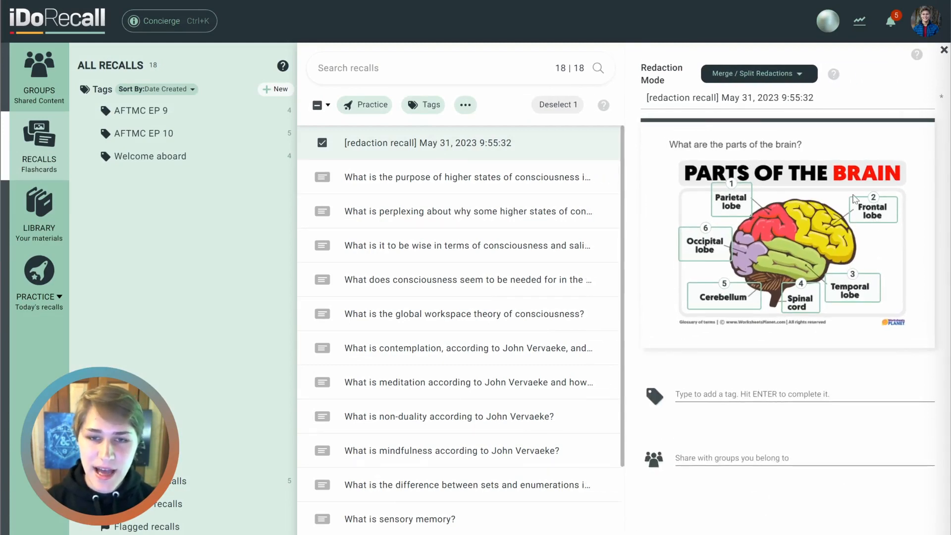
{"action": "mouse_move", "coordinate": [711, 220]}
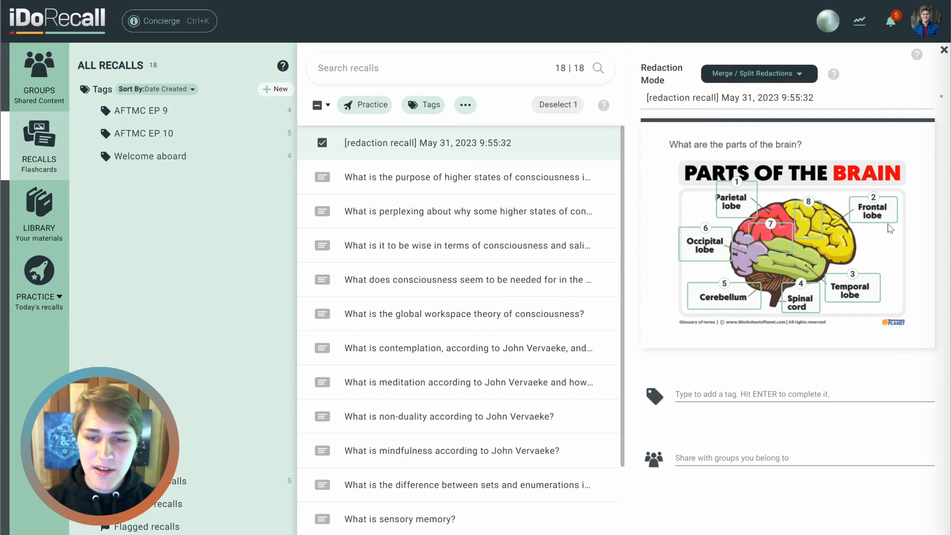
{"action": "mouse_move", "coordinate": [849, 208]}
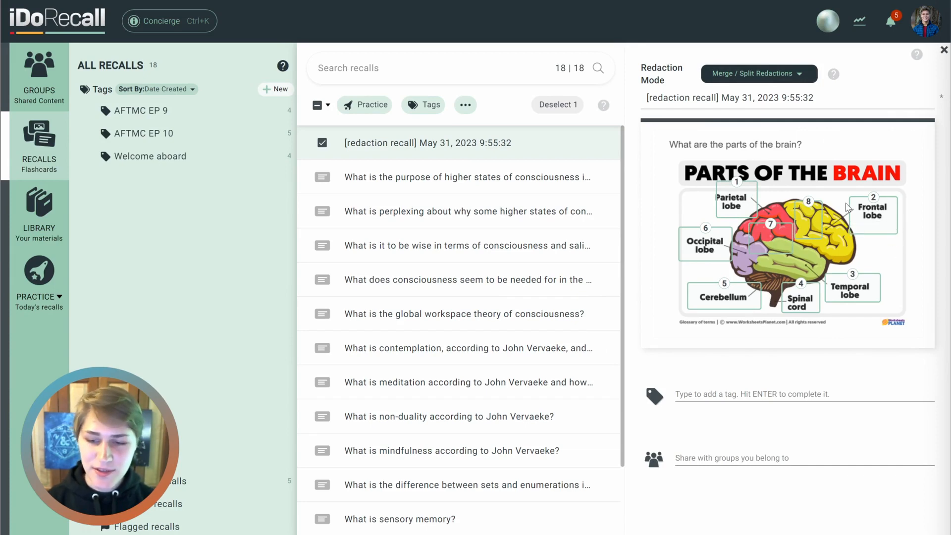
{"action": "mouse_move", "coordinate": [788, 216]}
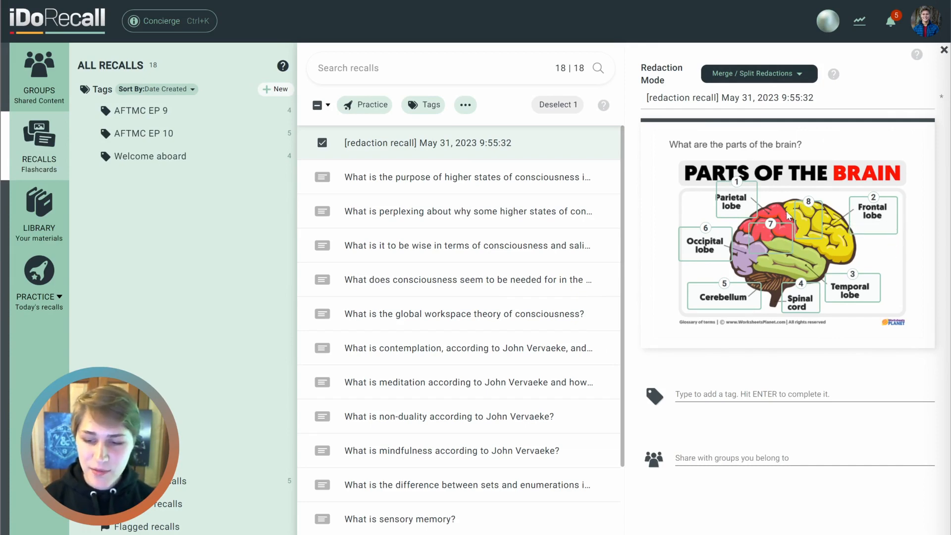